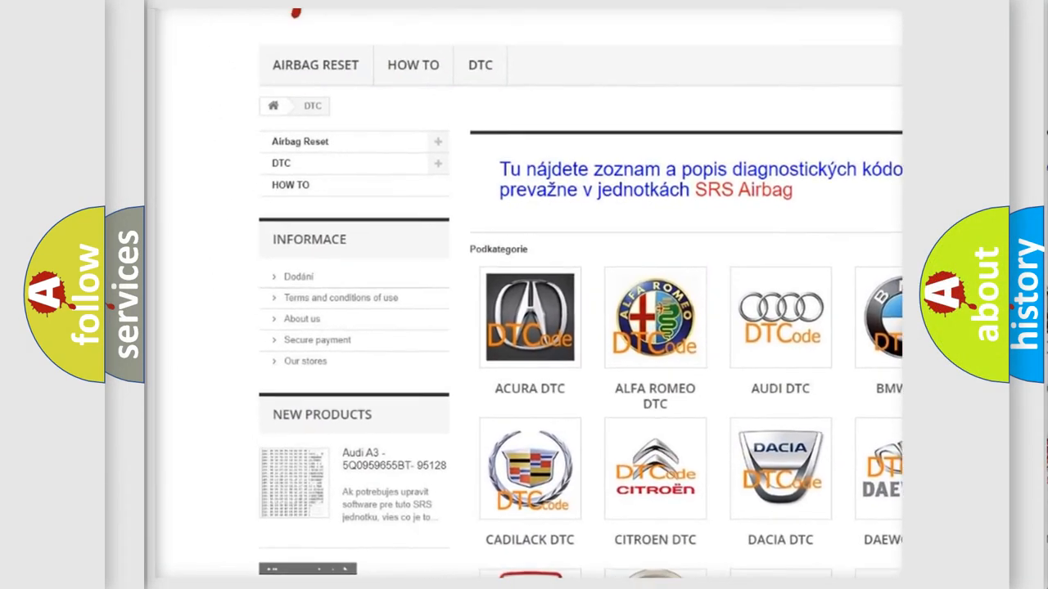
# - Scroll down the airbagreset.sk page past the DTC brand grid to the trouble code list
pyautogui.scroll(-3)
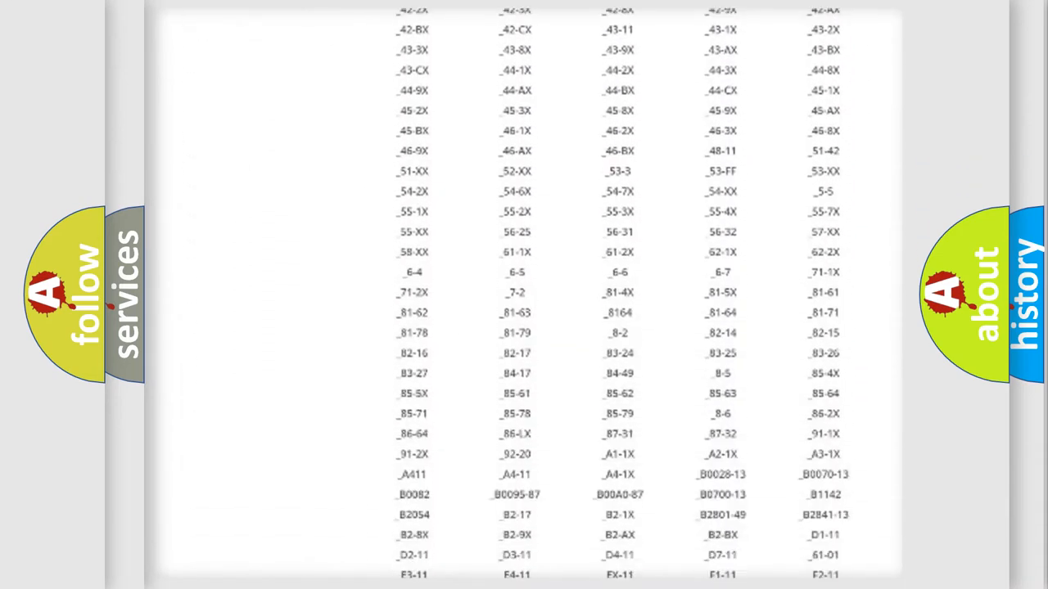
pyautogui.scroll(-3)
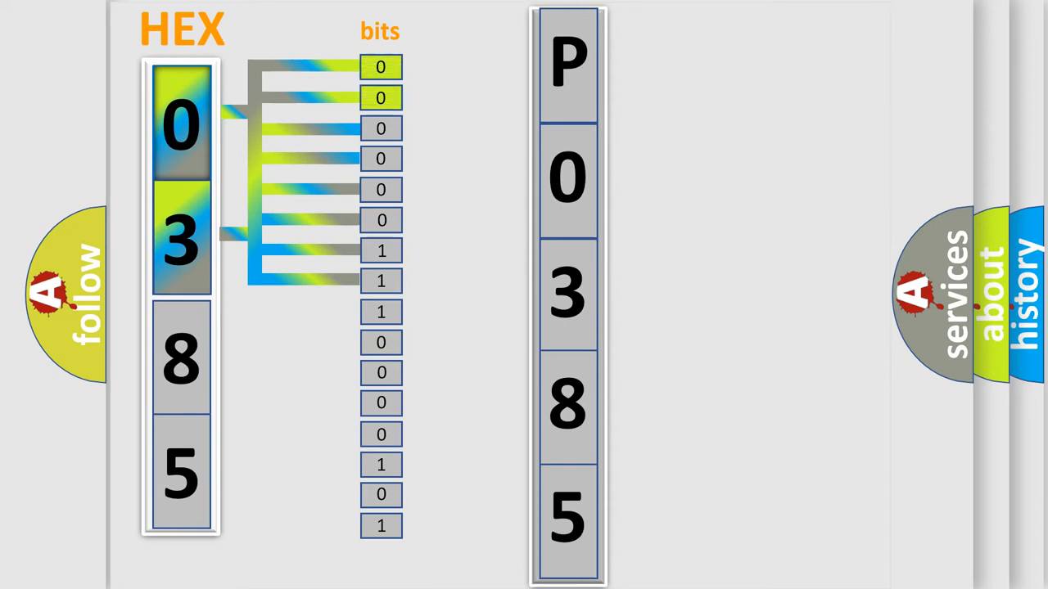
# - Play the animation converting hex 0385 into its 16 bits, revealing code P0385
pyautogui.click(568, 63)
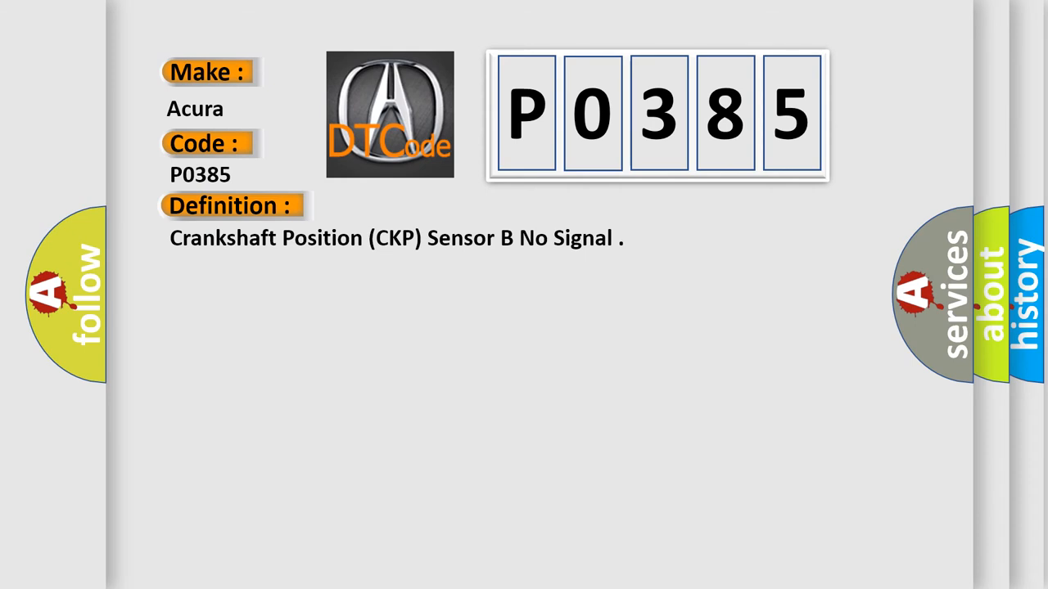
# - Show the Acura P0385 card defining Crankshaft Position (CKP) Sensor B No Signal
pyautogui.click(426, 206)
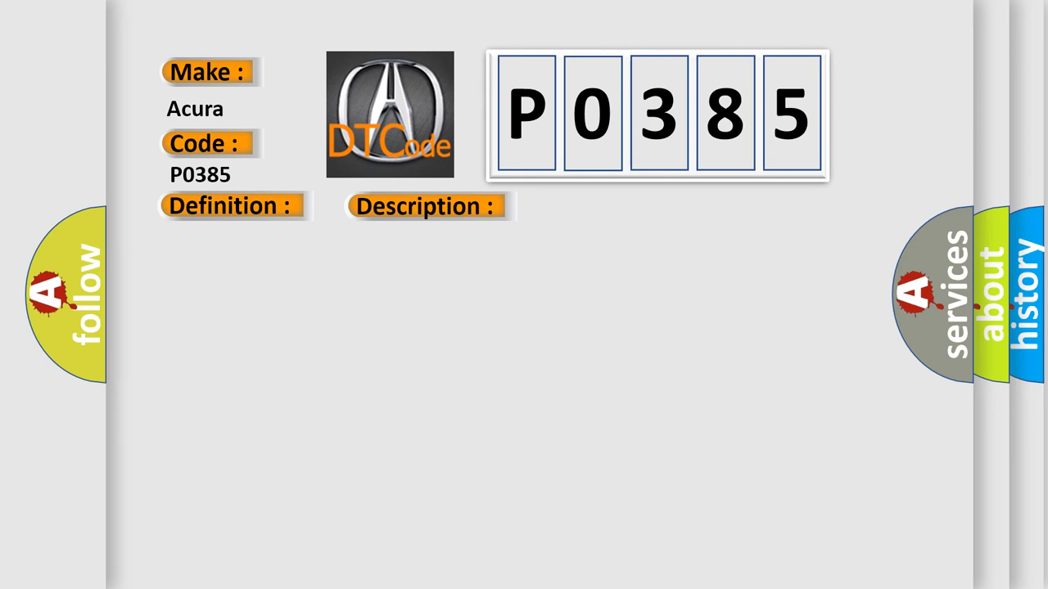
# - Reveal the P0385 causes: wiring faults, faulty CKP sensor A/B, and PCM issues
pyautogui.click(604, 205)
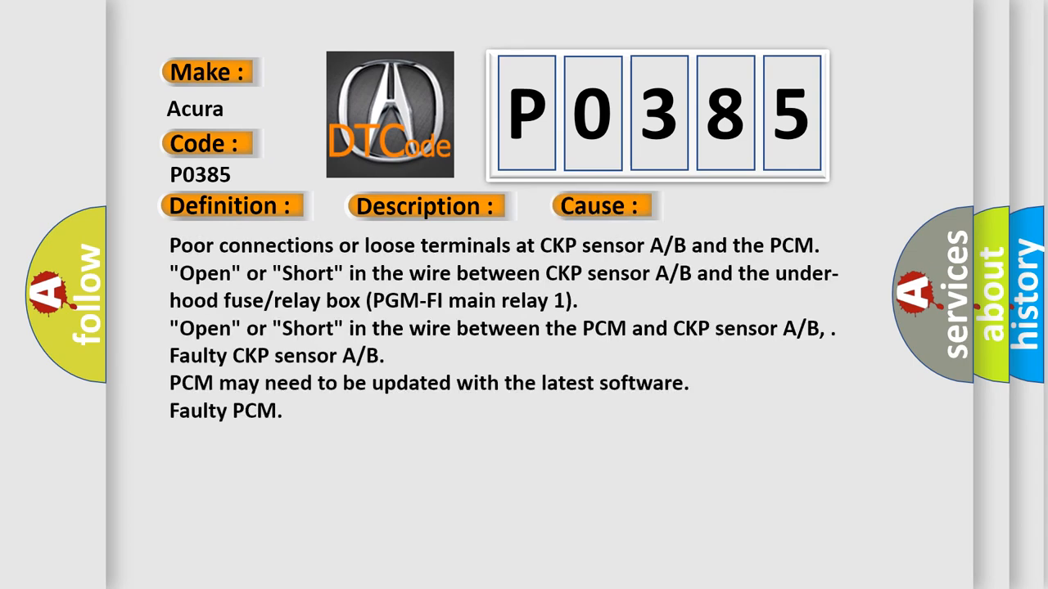